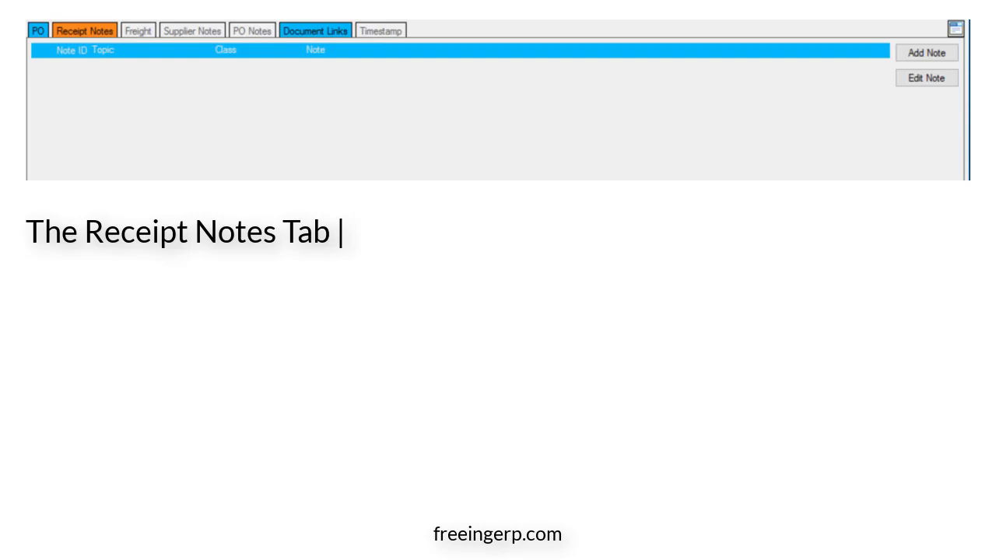
Advance through the Receipt Notes slide: Add Note, fill Topic and Note, choose Selected Areas, confirm with OK.
{"action": "left_click", "coordinate": [925, 53]}
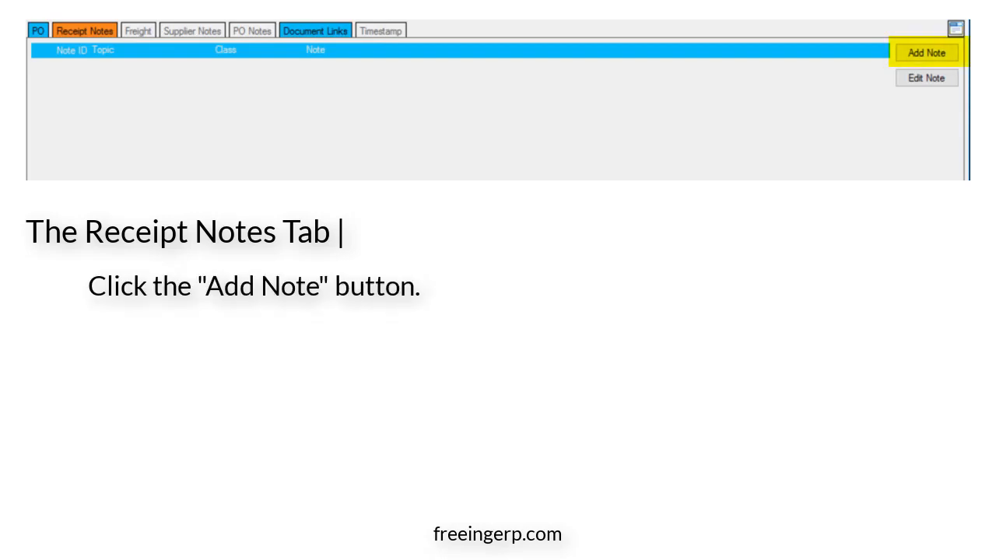
{"action": "left_click", "coordinate": [926, 53]}
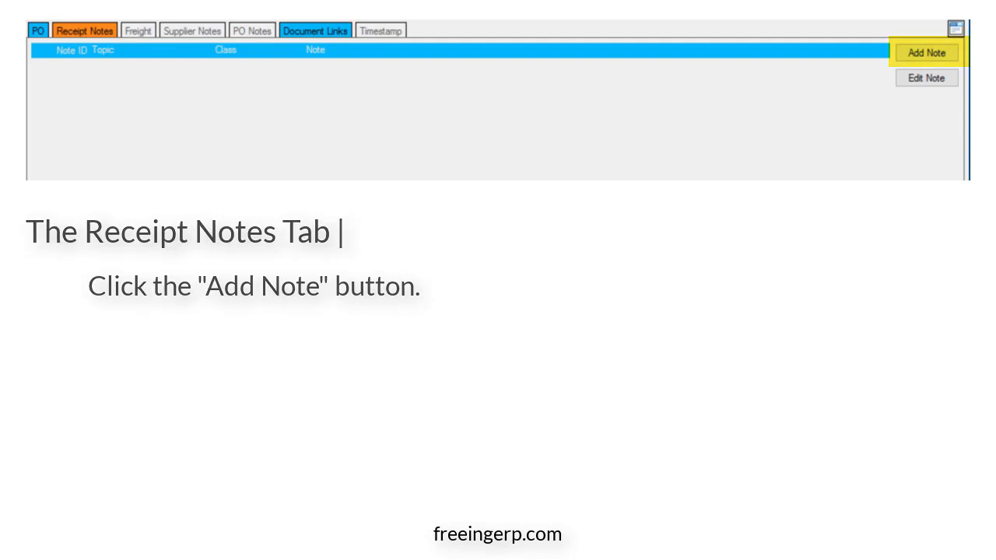
{"action": "left_click", "coordinate": [925, 53]}
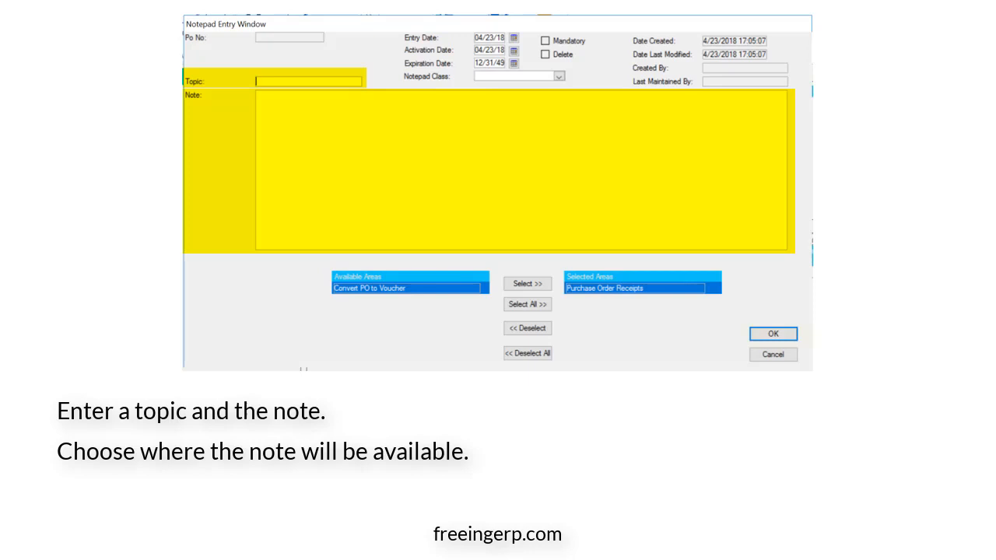
{"action": "left_click", "coordinate": [772, 332]}
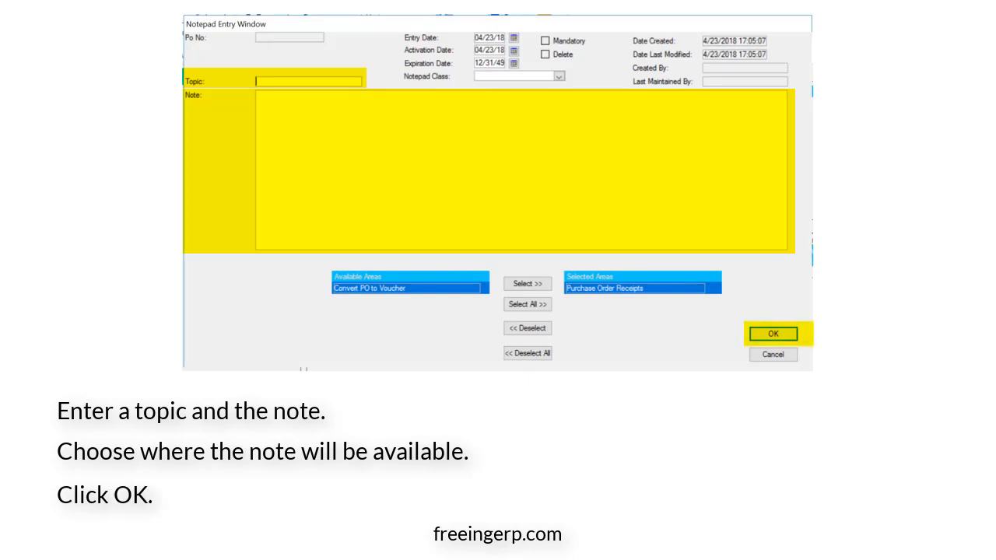
{"action": "left_click", "coordinate": [772, 332]}
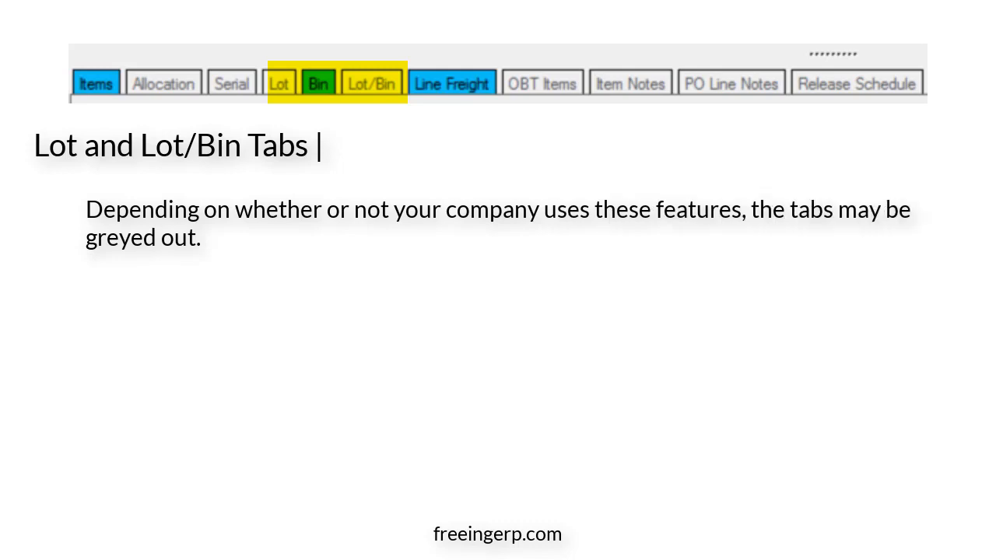
Annotate the Lot and Lot/Bin slide with 'These tabs are used to verify information in P21.' and advance.
{"action": "type", "text": "T"}
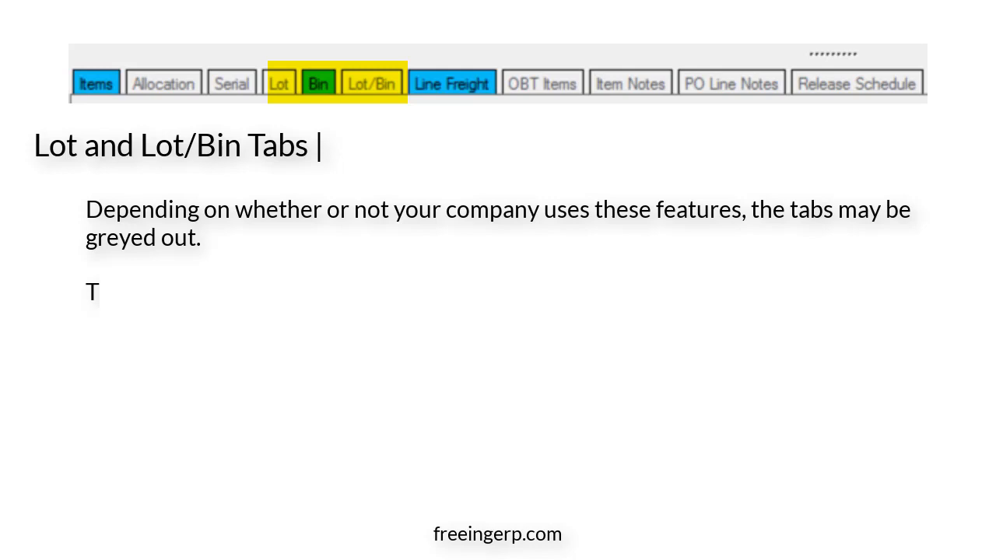
{"action": "type", "text": "hese tabs are used to verify information in P21."}
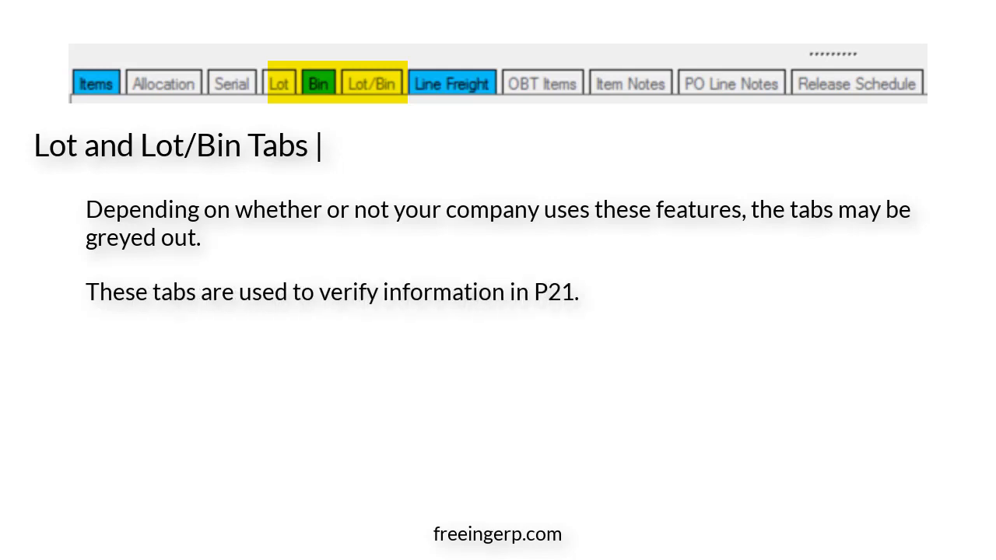
{"action": "left_click", "coordinate": [318, 84]}
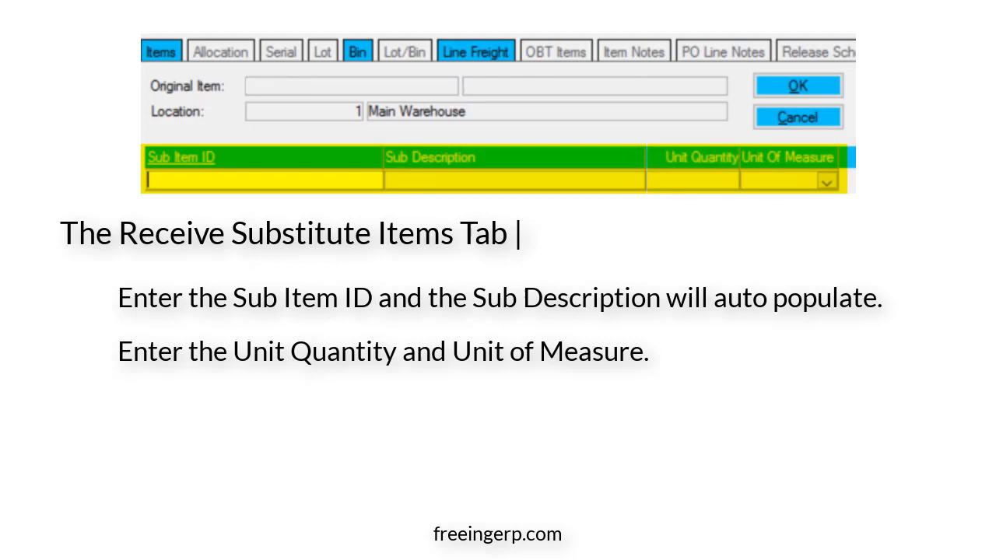
Advance to the Receive Substitute Items slide showing Sub Item ID, Unit Quantity and Unit Of Measure entry.
{"action": "left_click", "coordinate": [797, 84]}
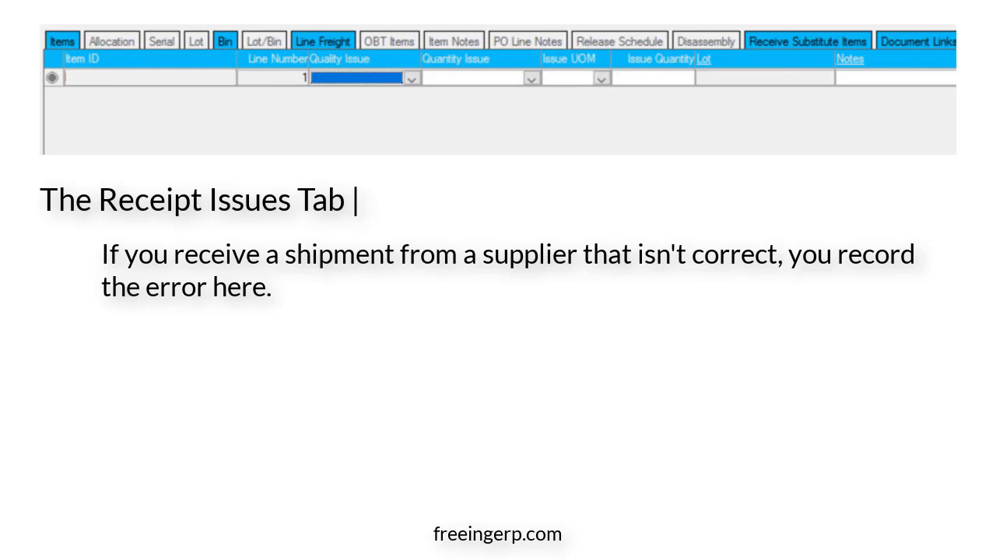
Advance the Receipt Issues slide to highlight Item ID, Line Number and the Quality Issue drop-down.
{"action": "left_click", "coordinate": [147, 78]}
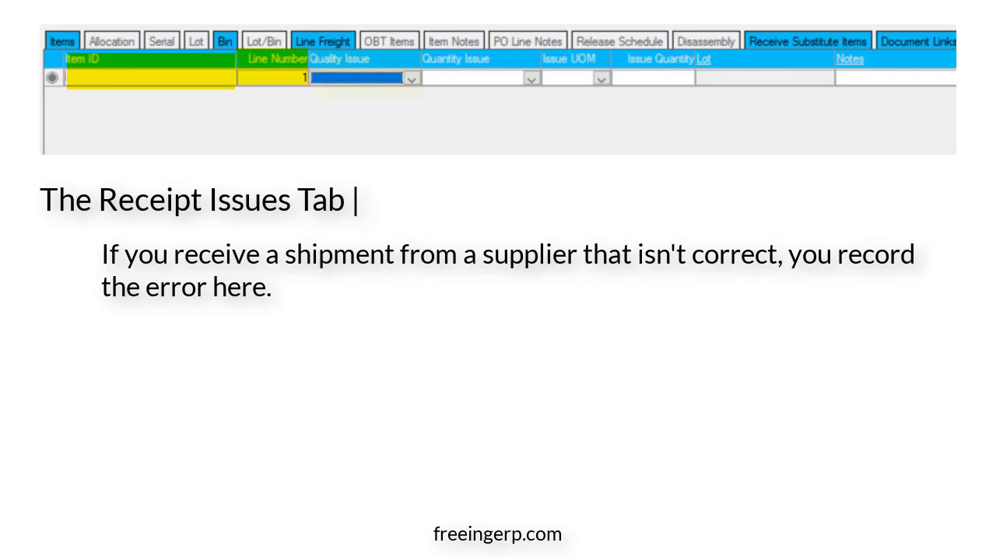
{"action": "left_click", "coordinate": [365, 78]}
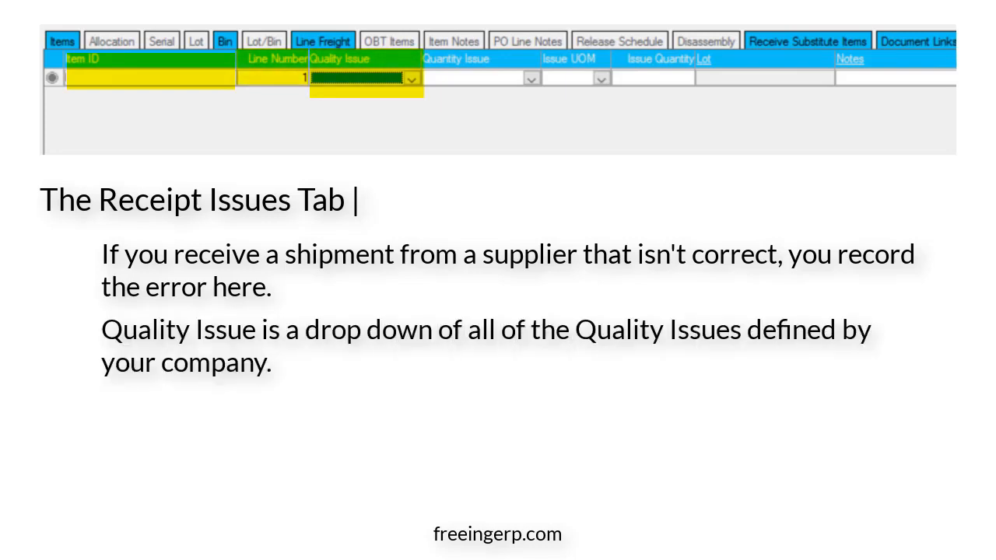